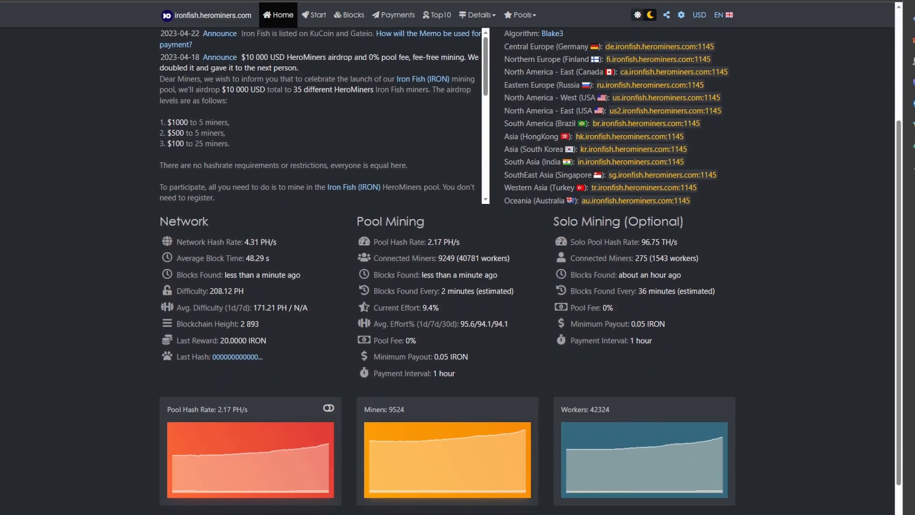
scroll("up", 3)
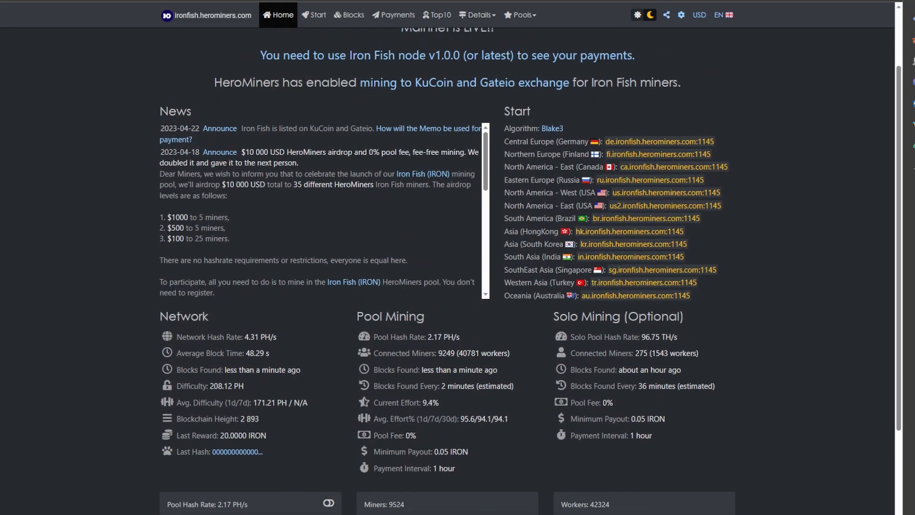